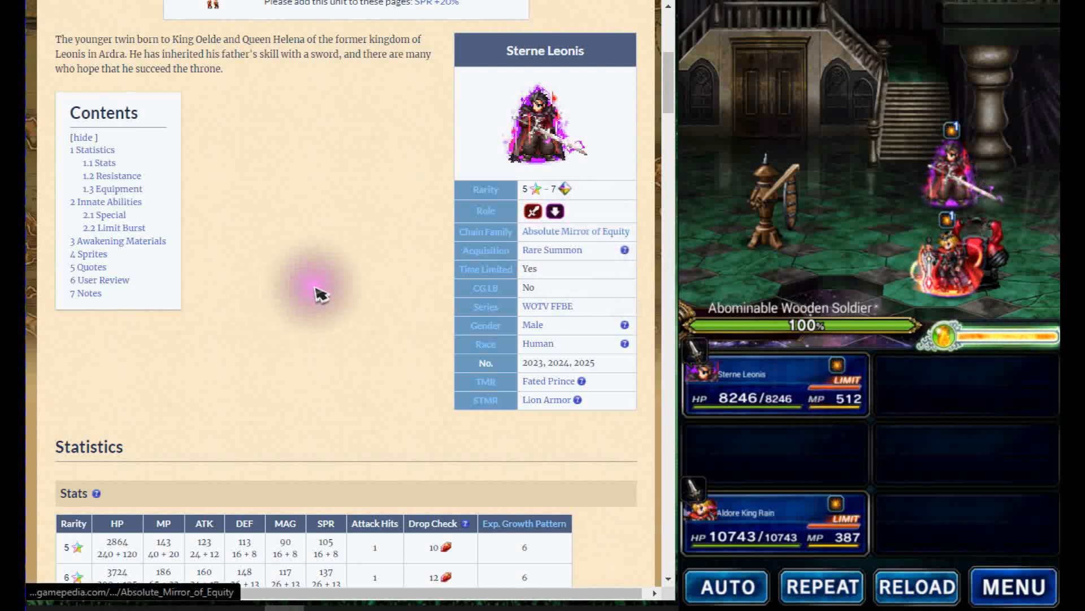
Scroll past Sterne Leonis's skills and passives to the Fatal Fang limit burst table.
scroll(down, 3)
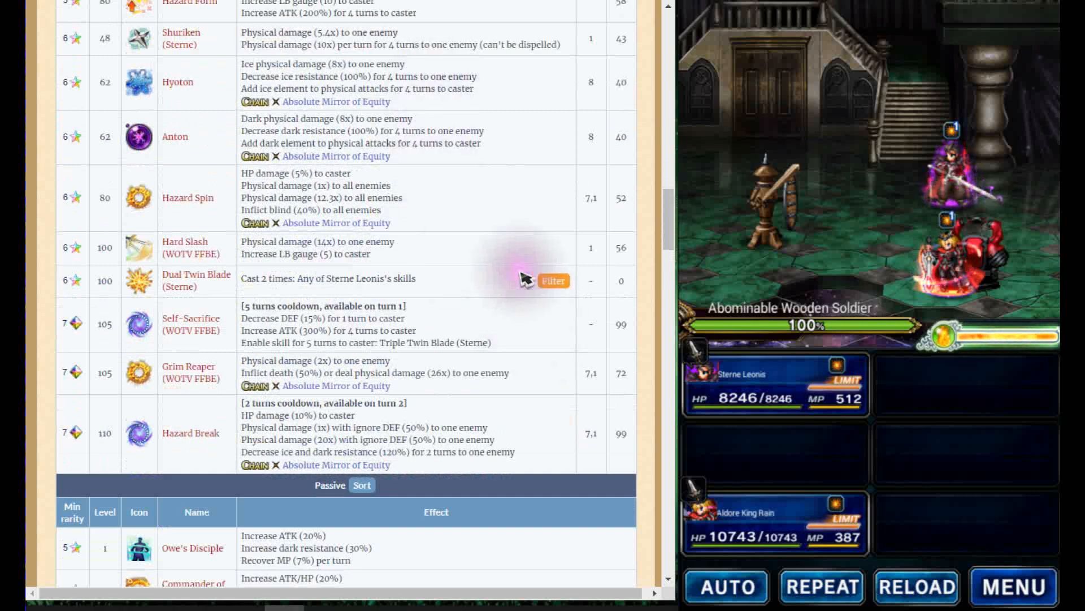
scroll(down, 3)
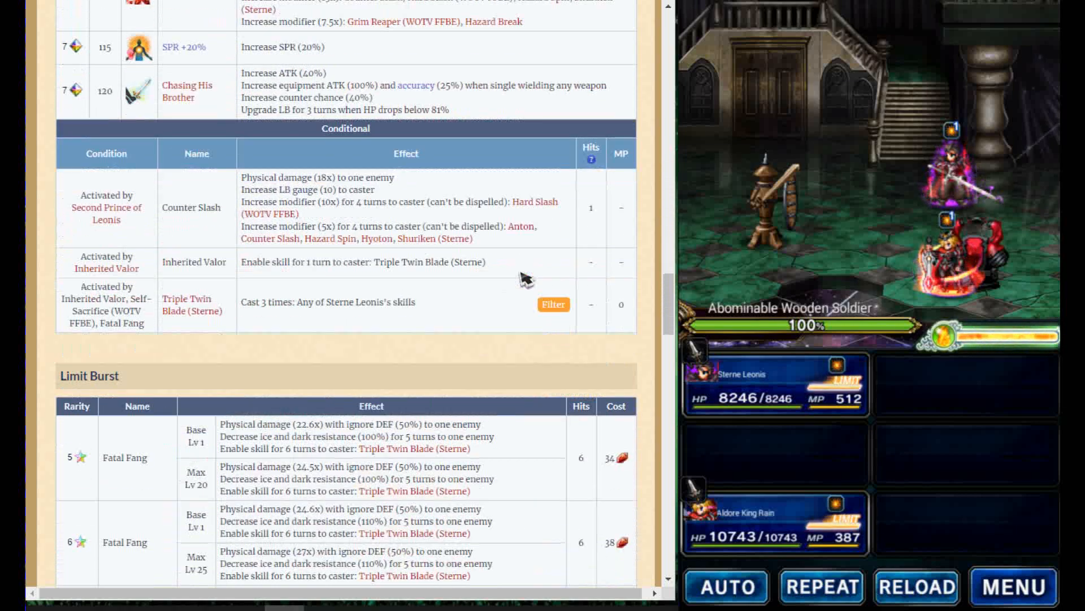
scroll(down, 3)
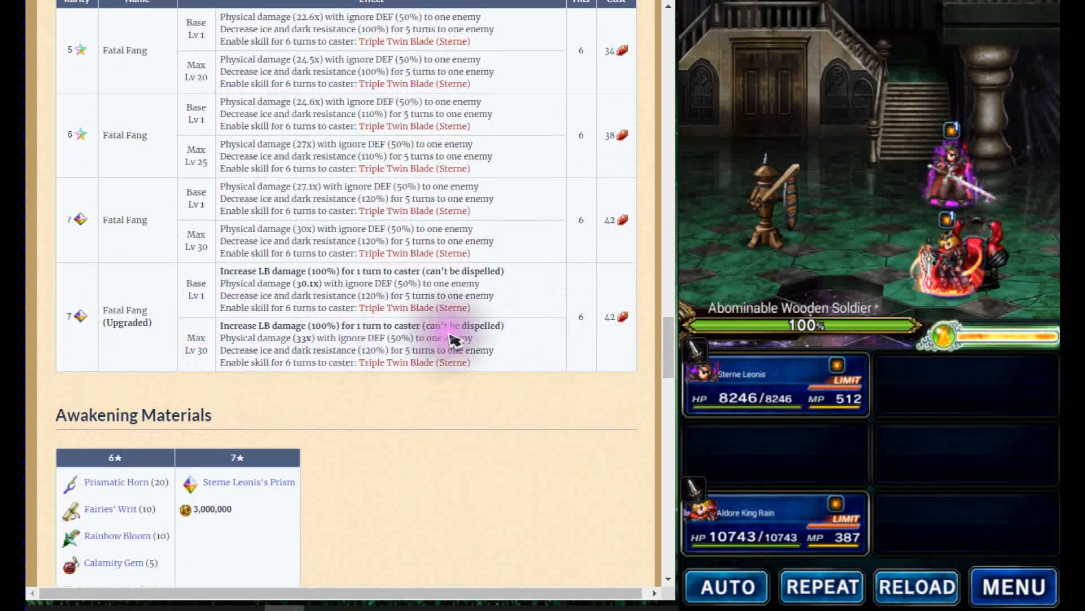
scroll(down, 3)
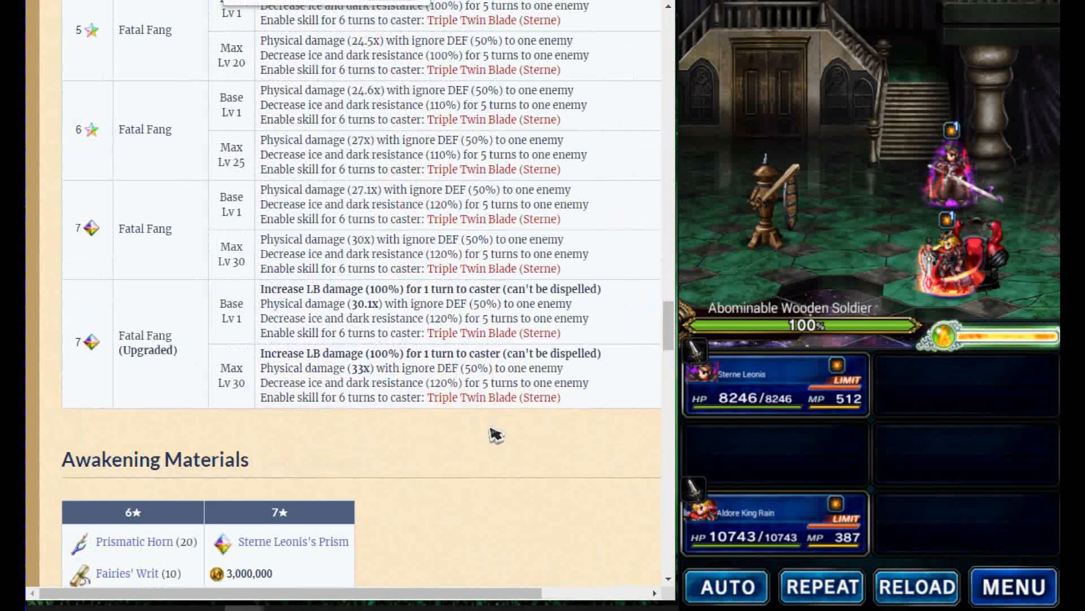
scroll(down, 3)
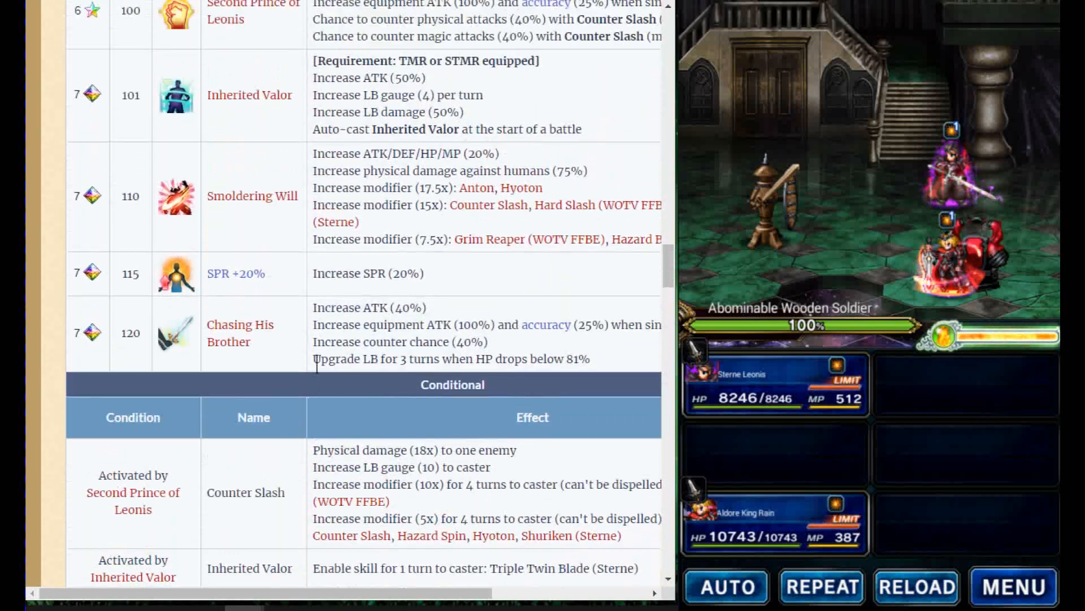
scroll(down, 3)
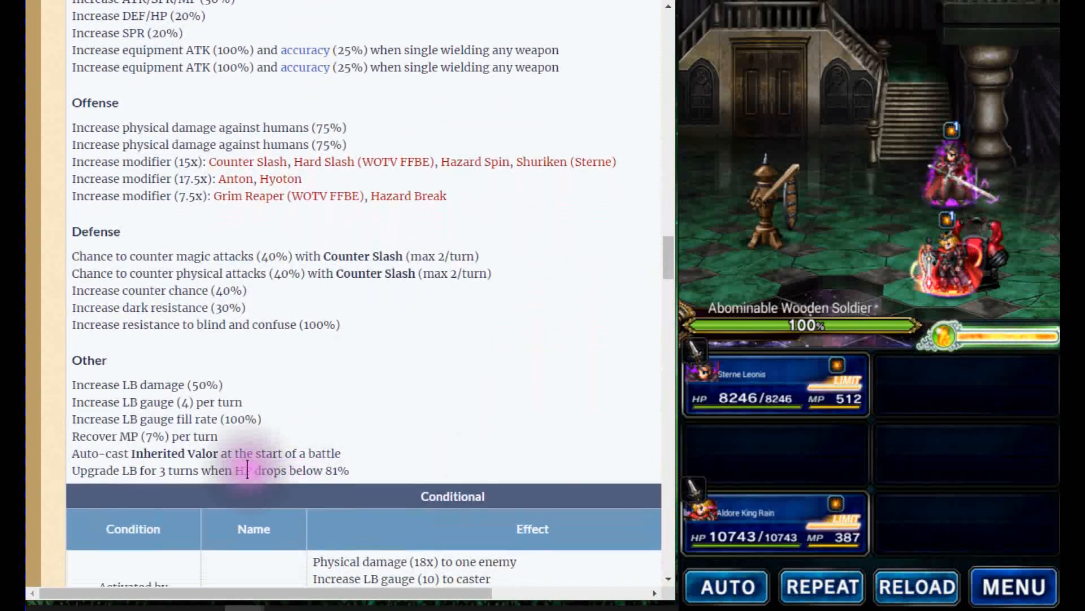
scroll(down, 3)
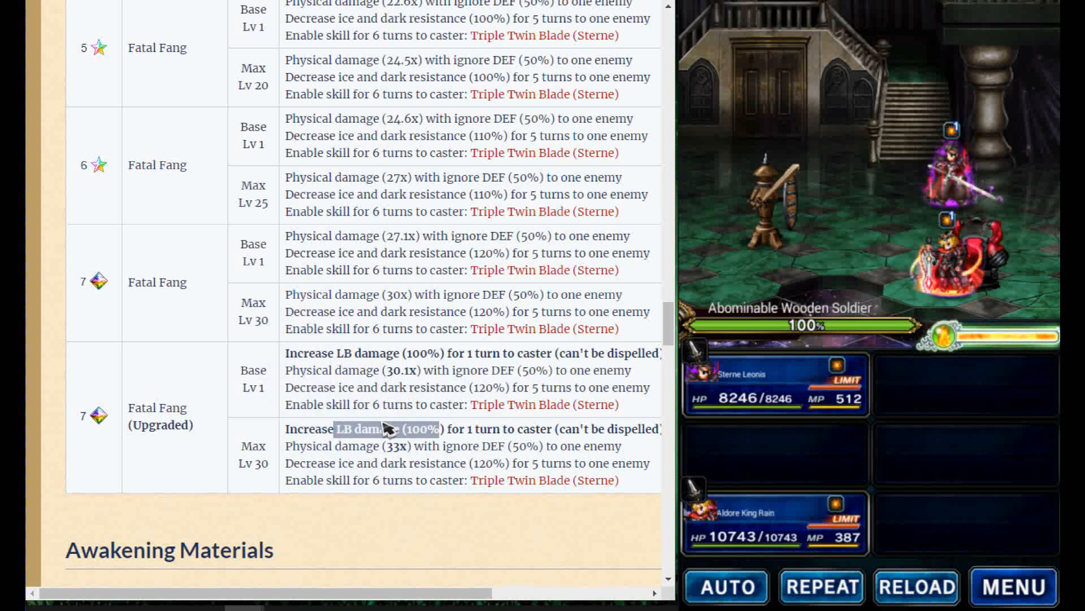
mouse_move(828, 356)
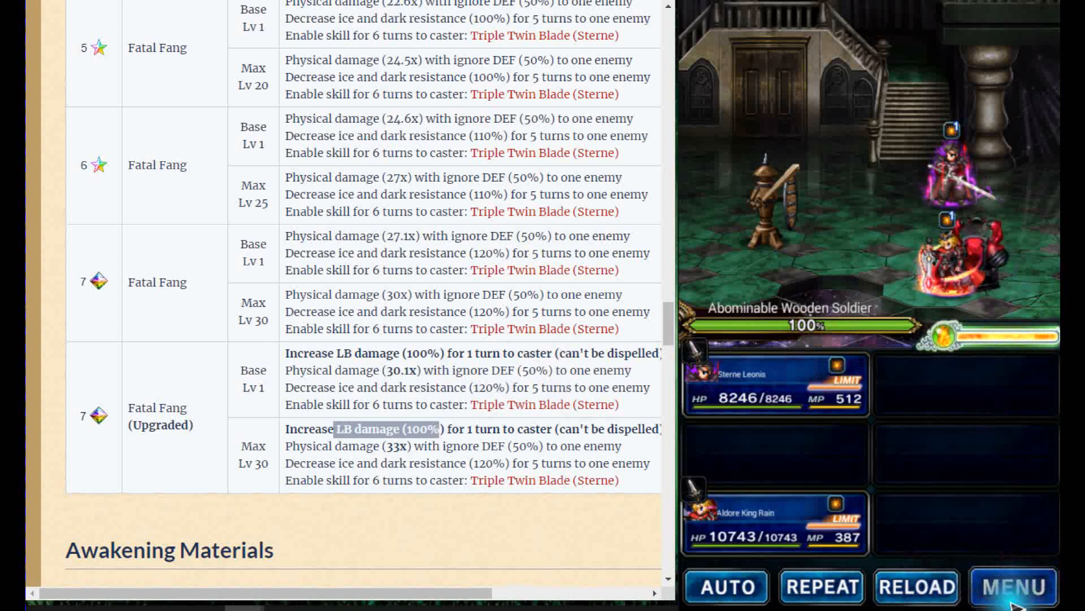
Leave the battle for the party overview and check Aldore King Rain's Special abilities.
click(1013, 587)
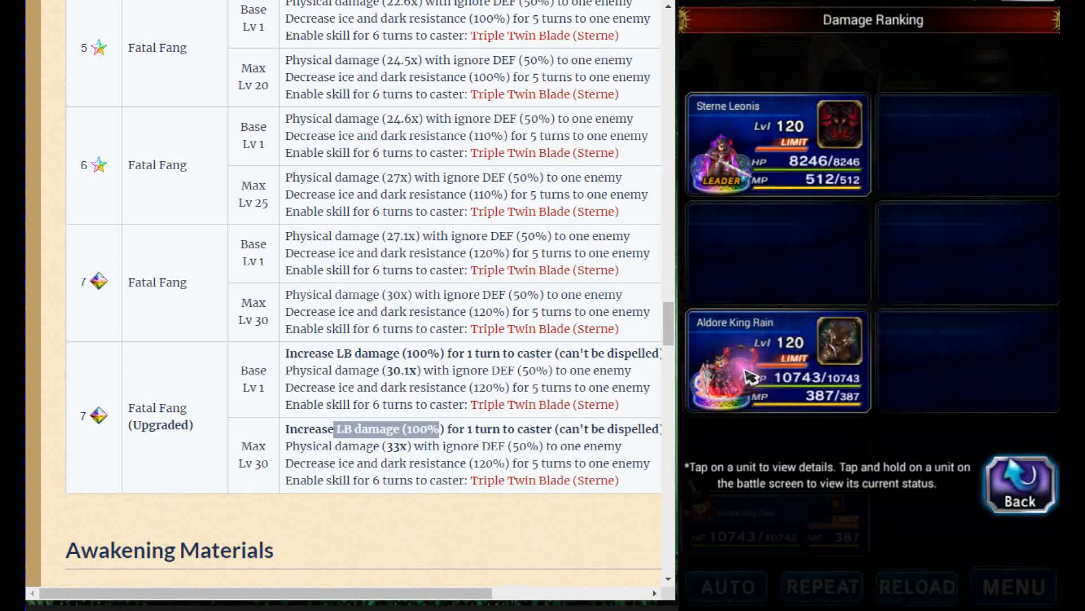
click(776, 359)
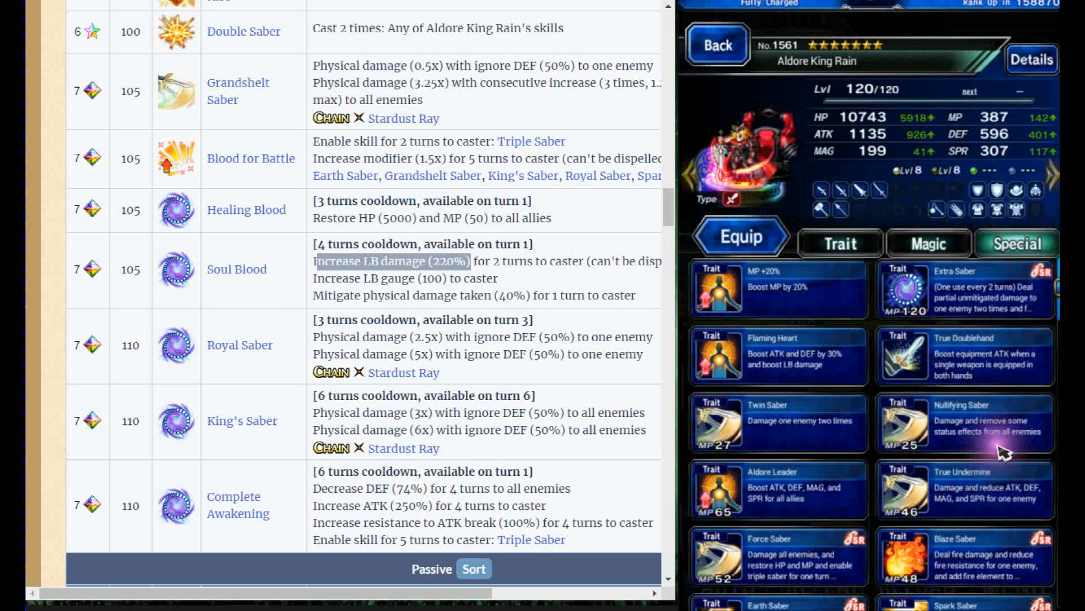
scroll(down, 3)
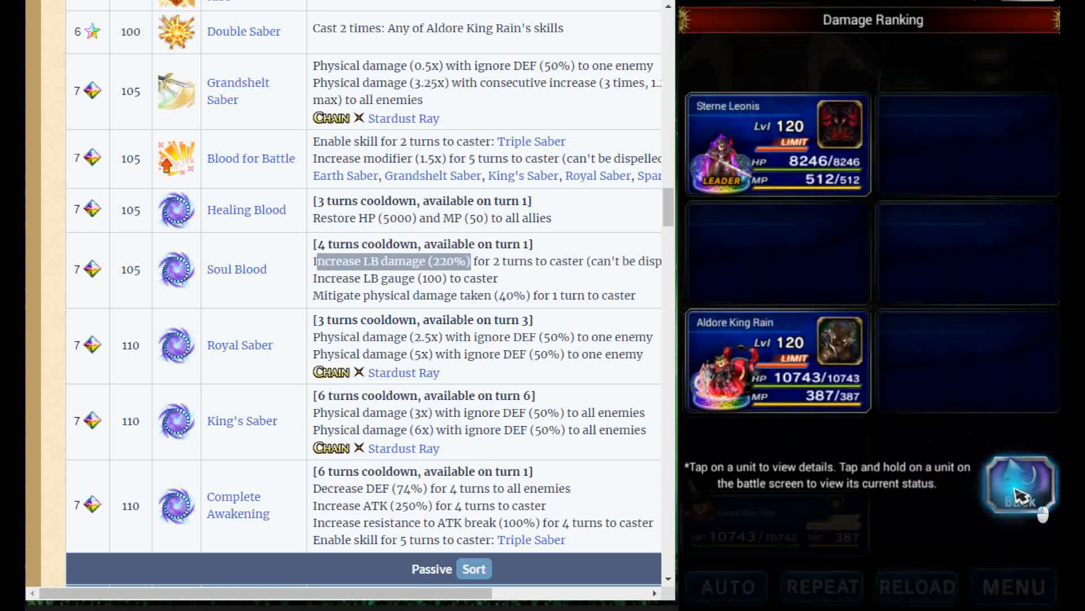
click(1018, 489)
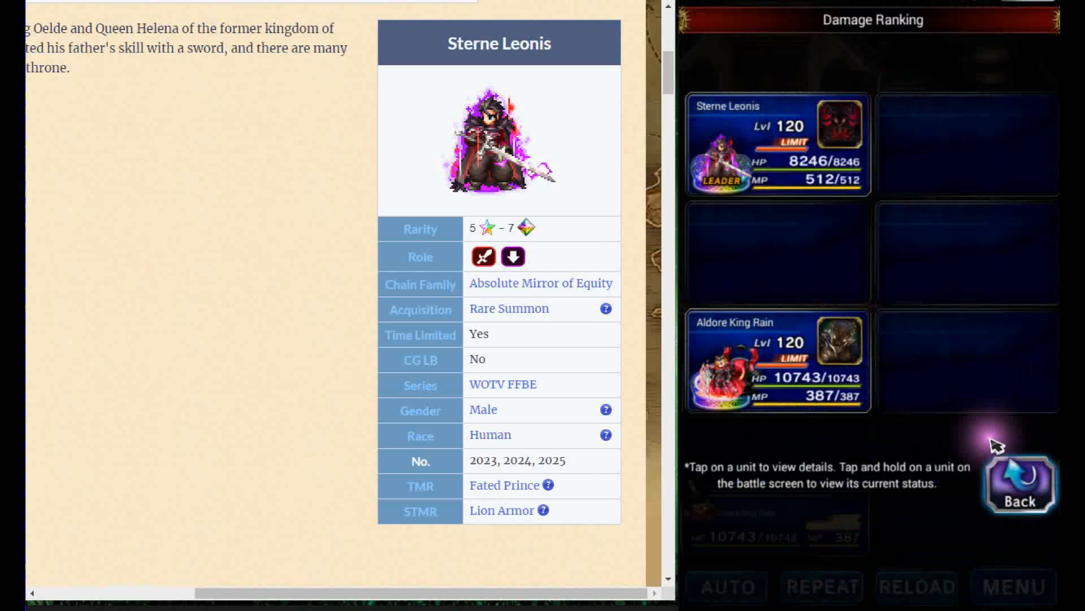
mouse_move(727, 180)
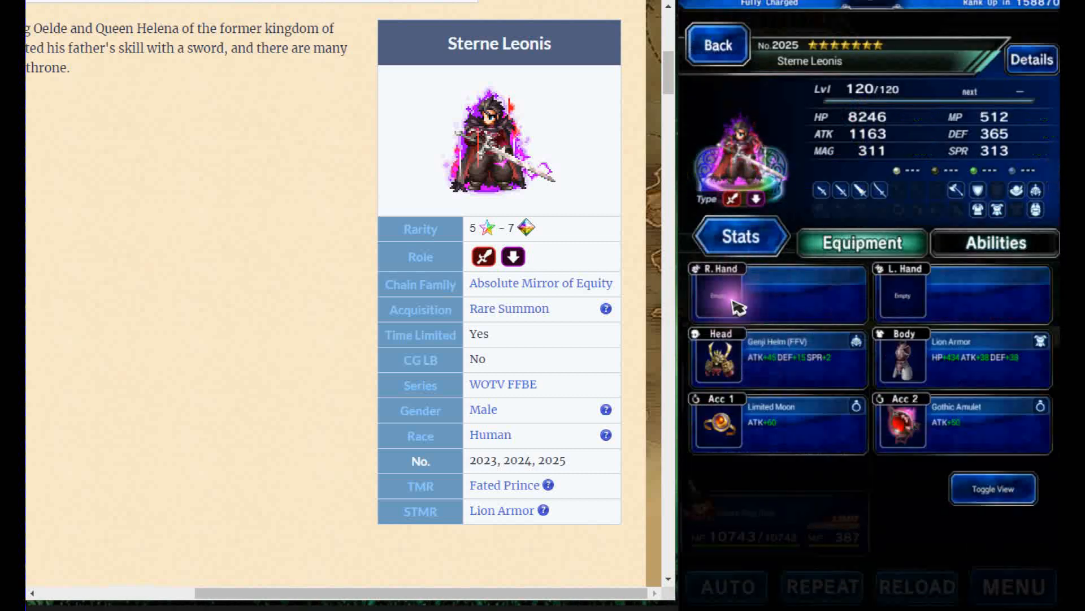
click(1053, 174)
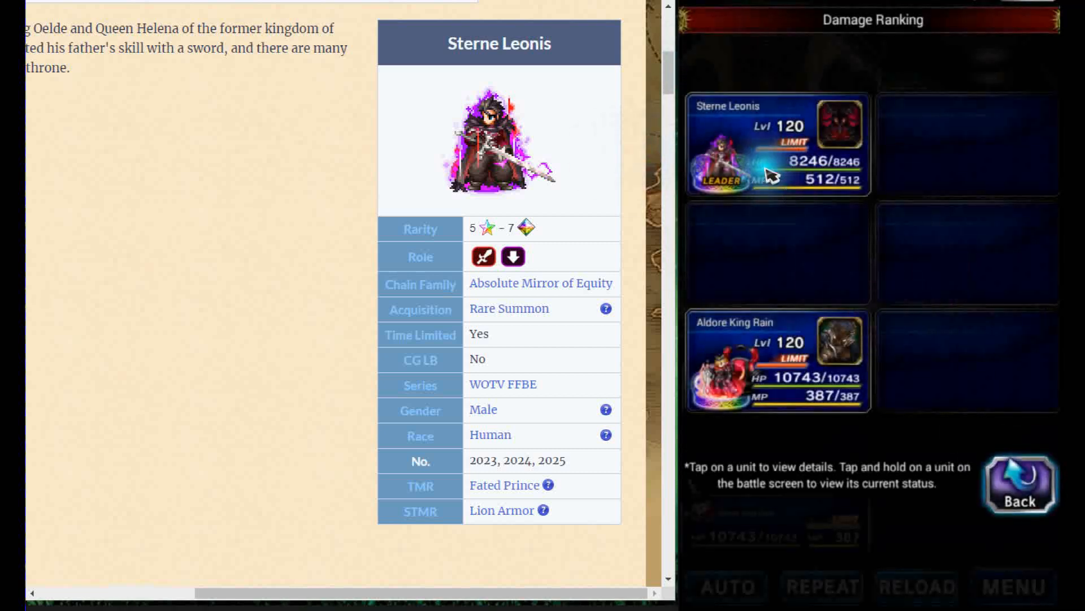
click(775, 143)
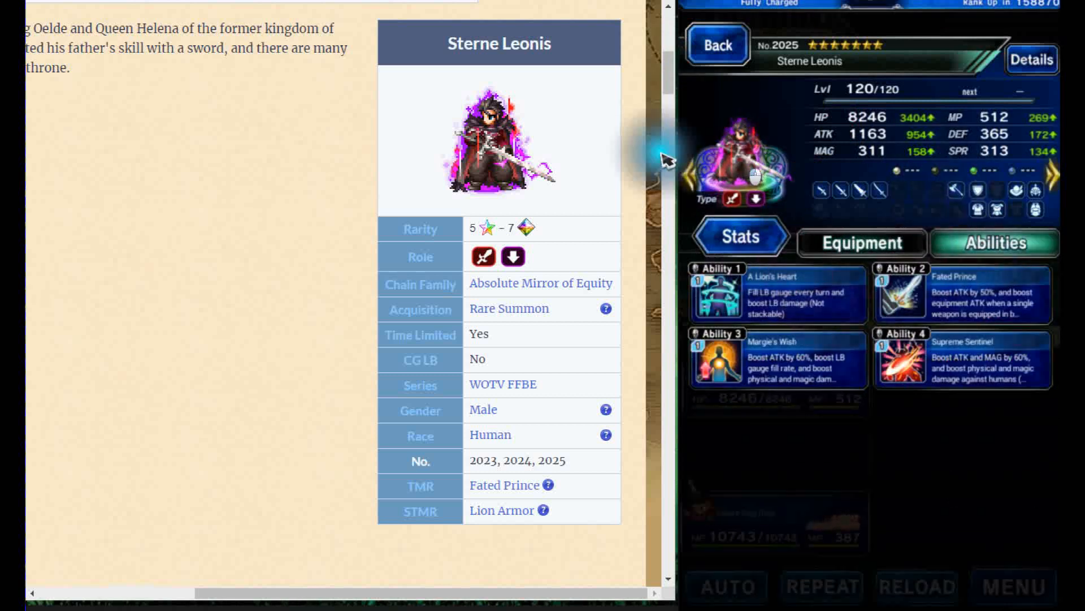
click(692, 173)
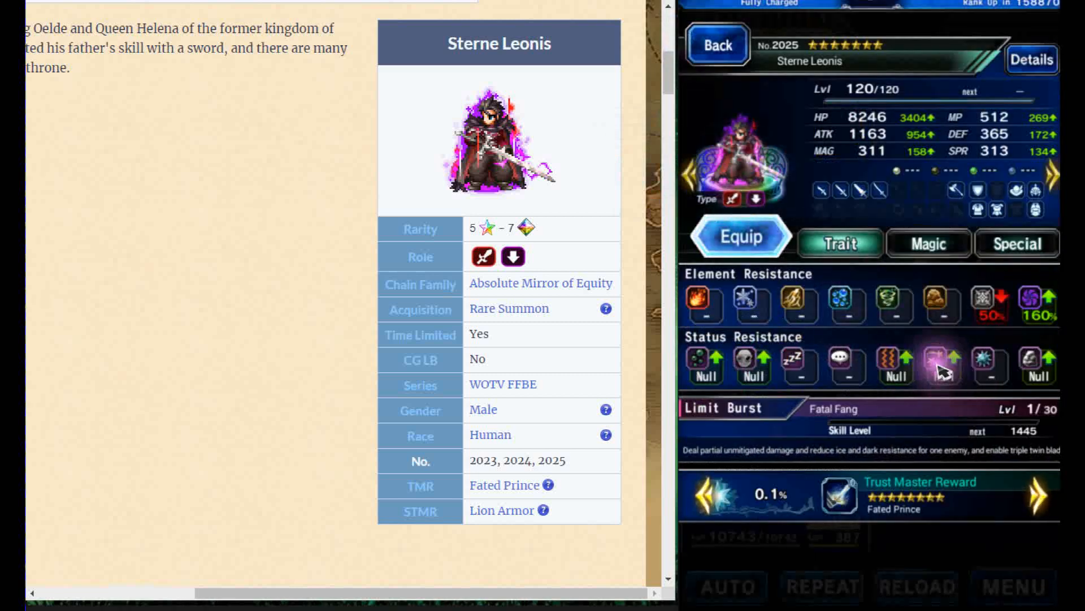
click(994, 244)
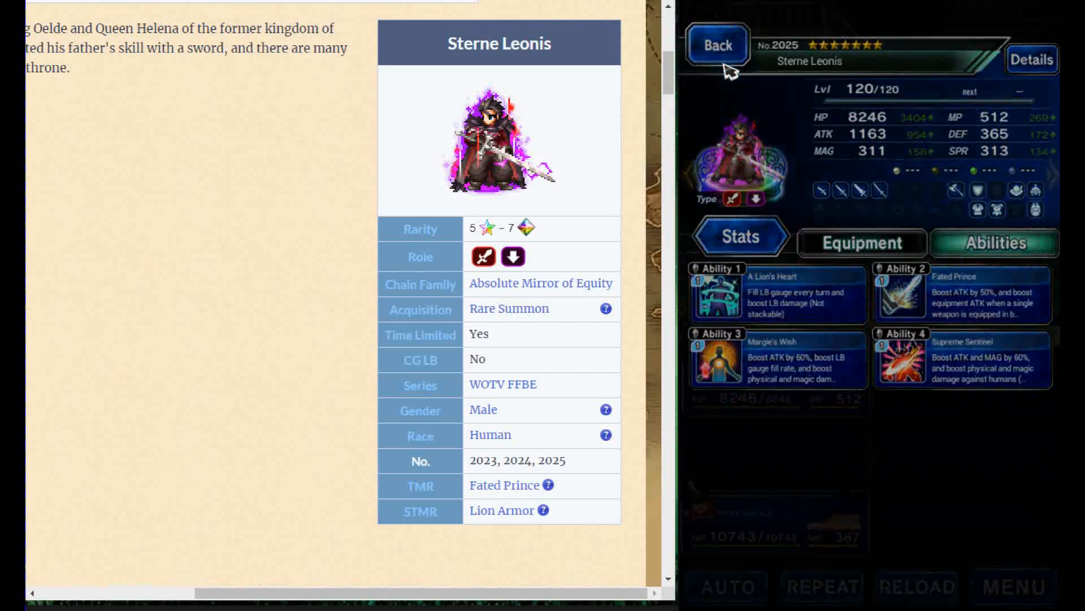
click(717, 45)
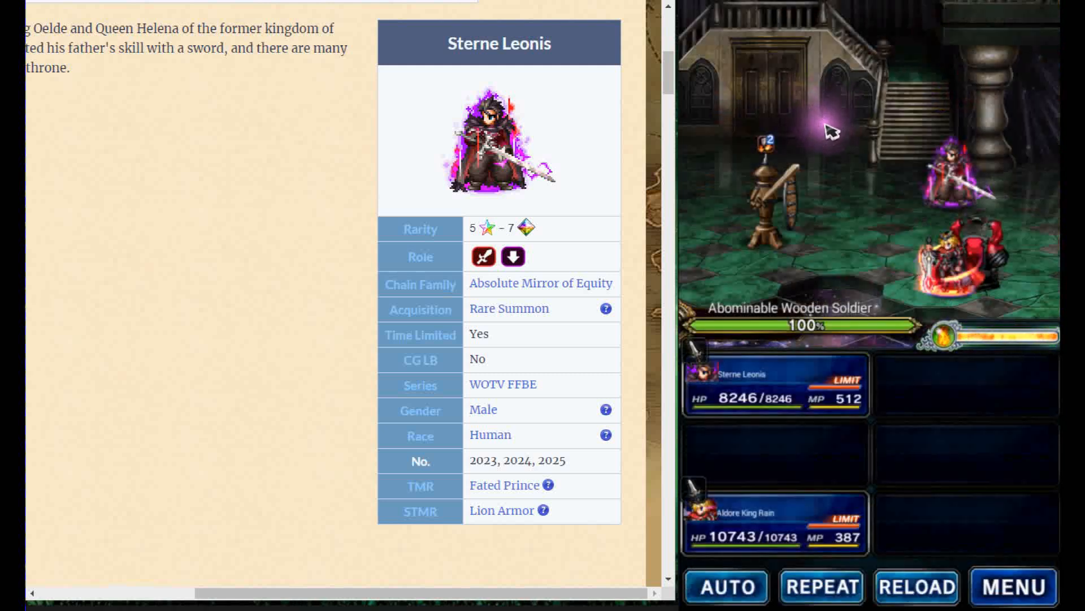
mouse_move(872, 202)
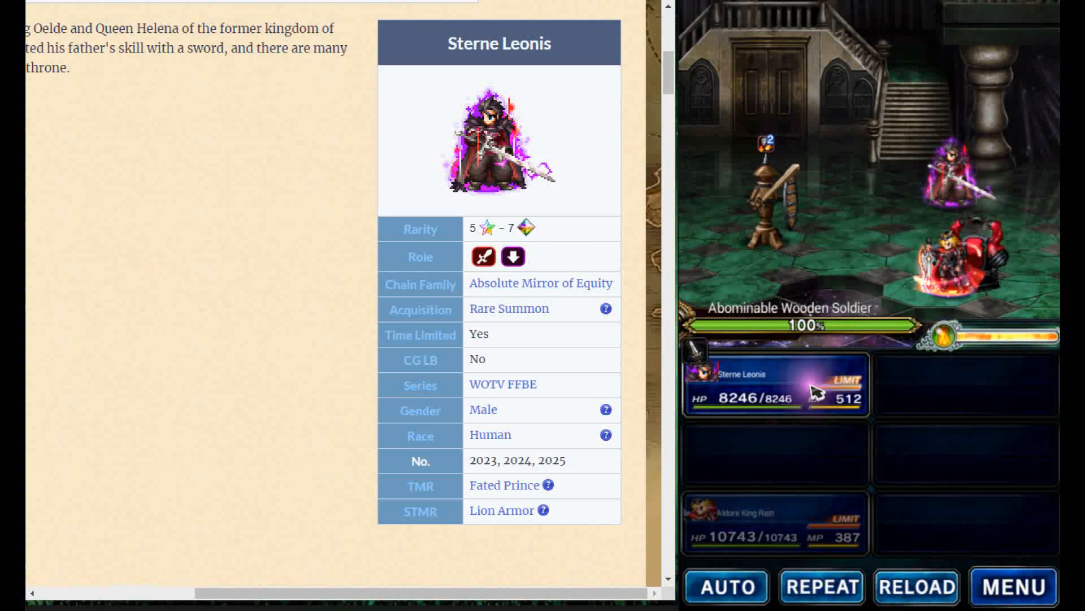
Bring up Sterne Leonis's ability list showing Hard Slash and Hazard Break.
click(773, 384)
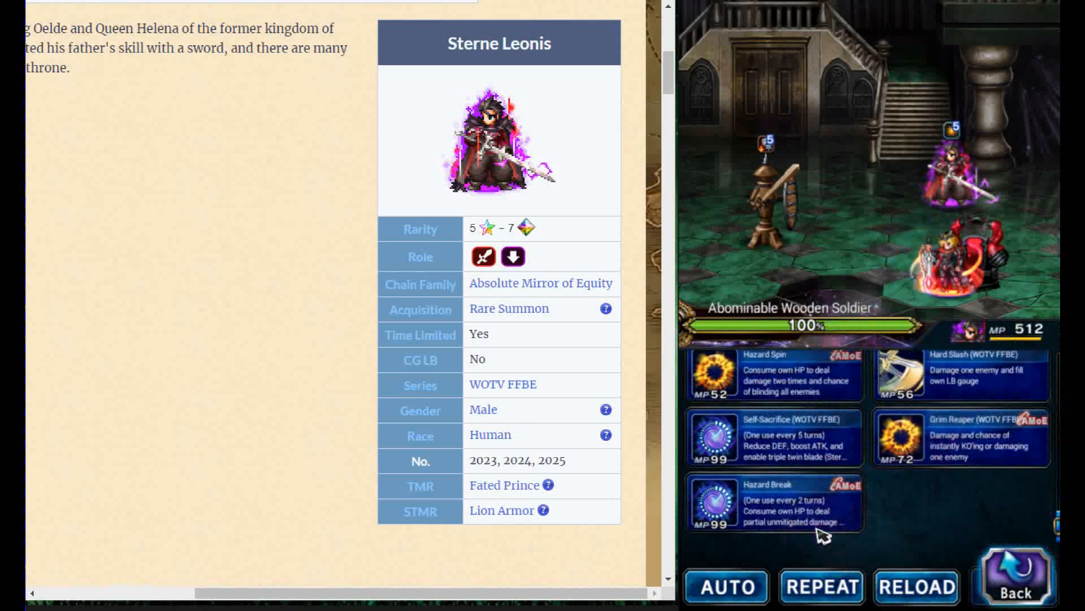
Queue Hazard Break for Sterne Leonis's turn and return to the battle screen.
click(717, 503)
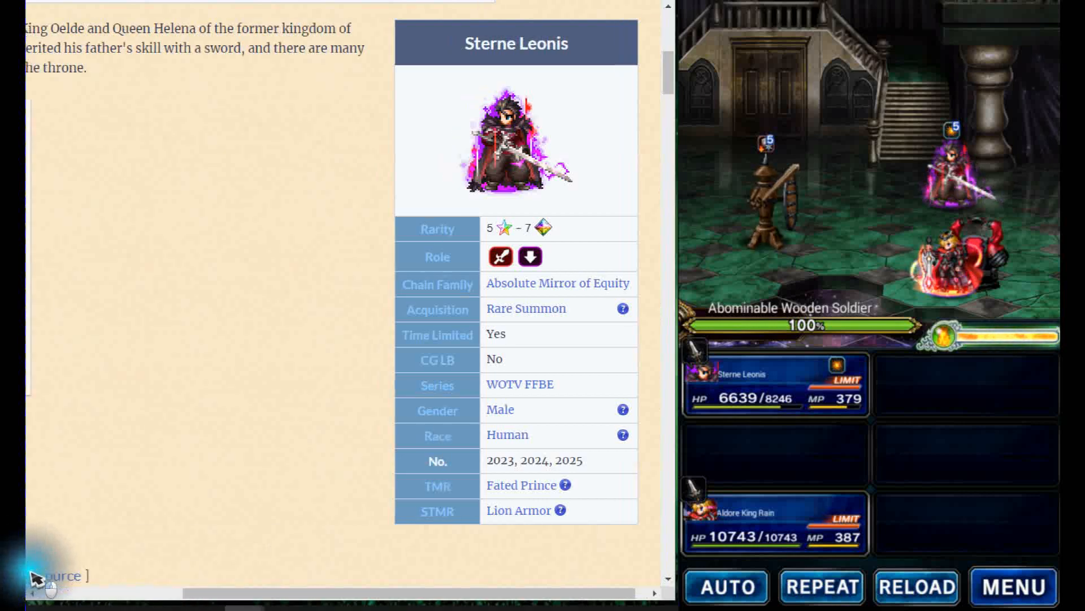
Scroll the wiki to the Fatal Fang (Upgraded) rows showing the 33x damage multiplier.
scroll(down, 3)
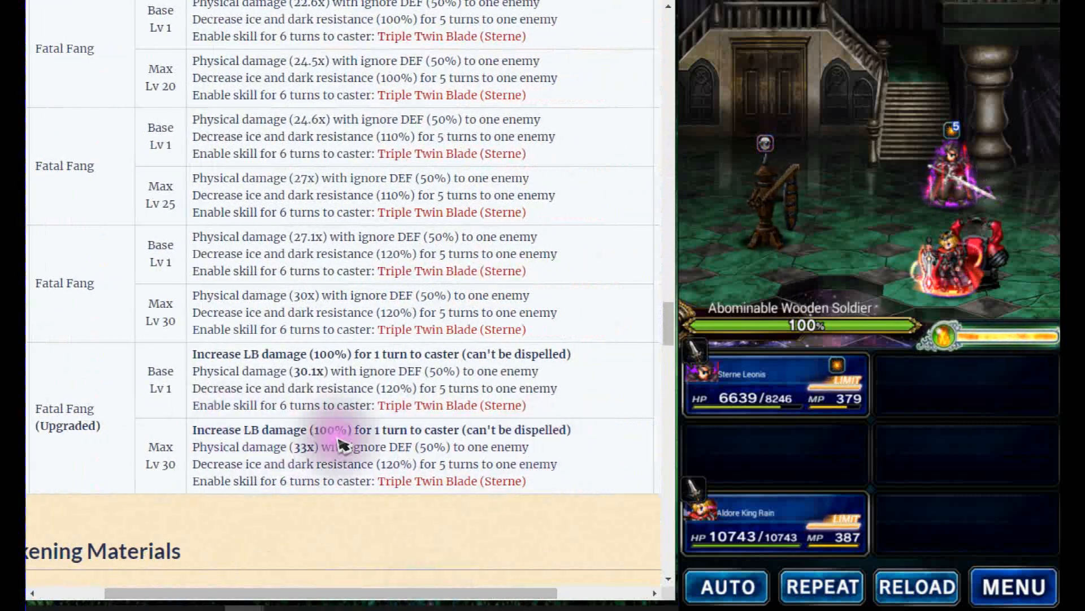
scroll(up, 3)
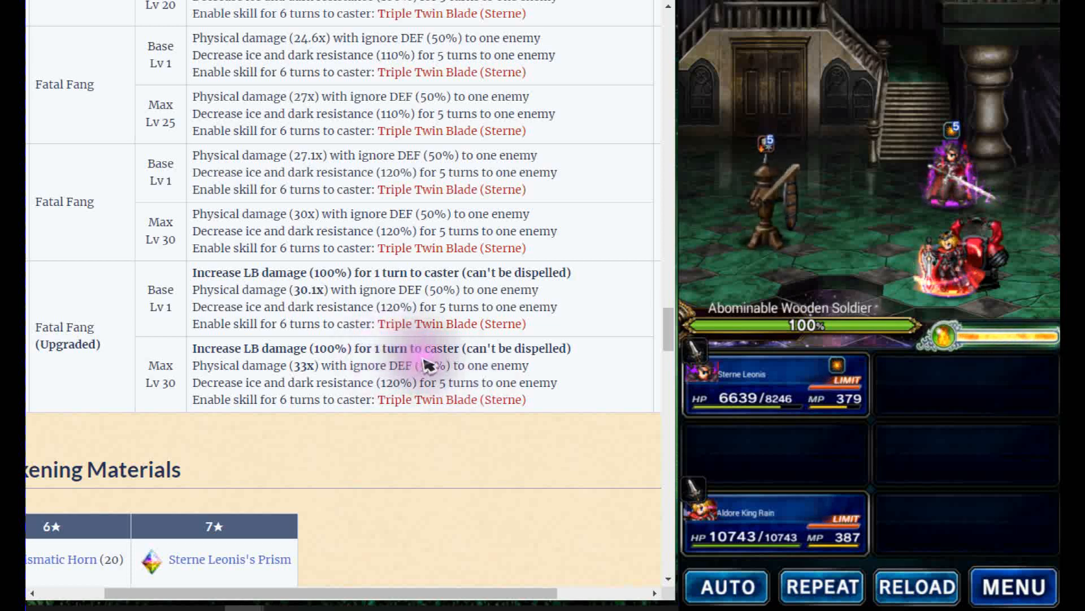
scroll(down, 3)
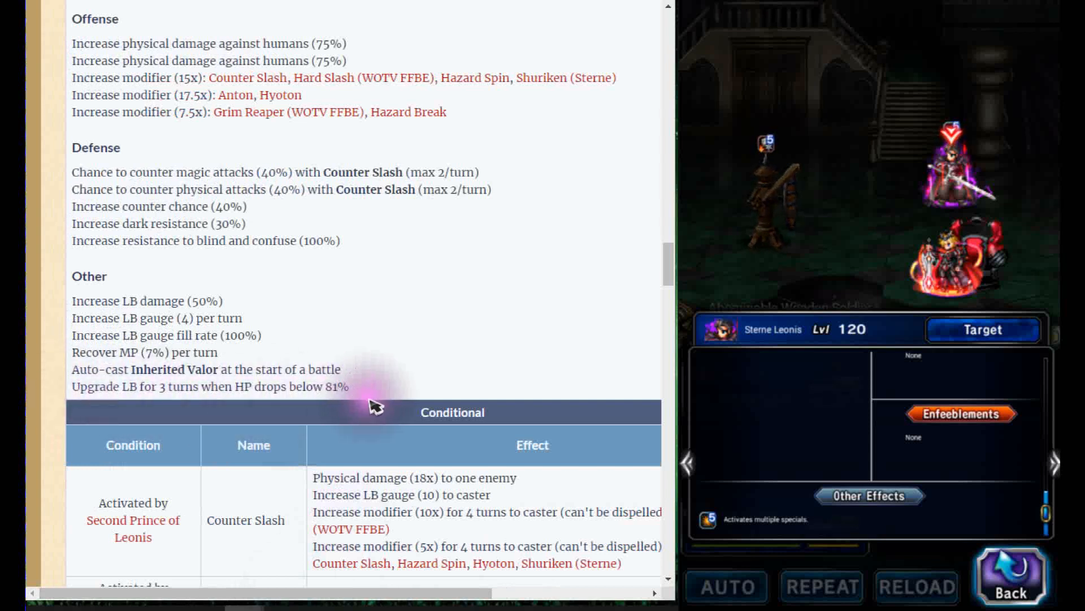
mouse_move(939, 163)
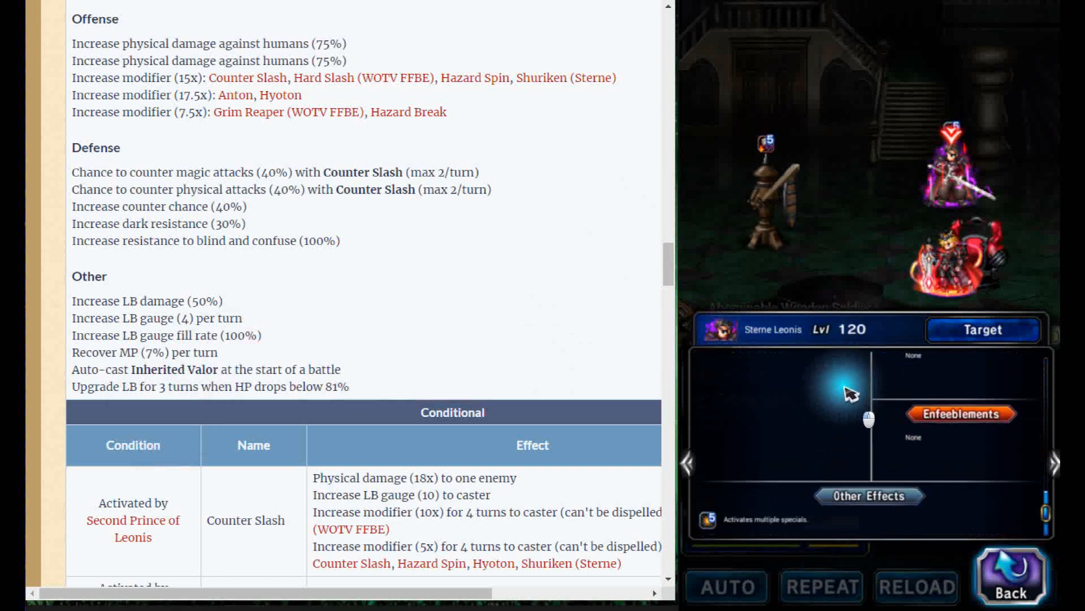
scroll(down, 3)
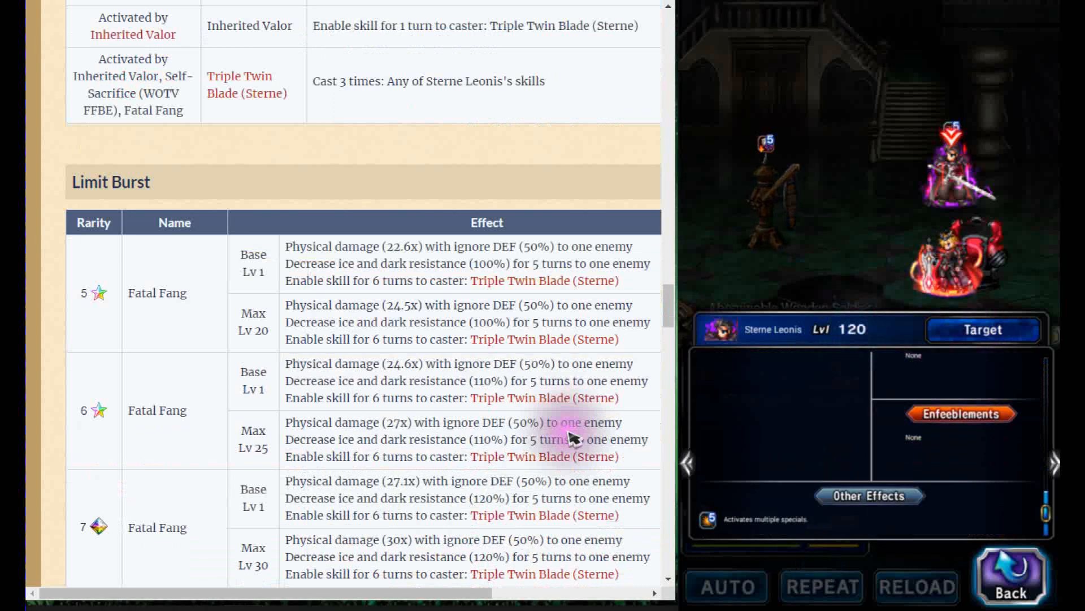
scroll(down, 3)
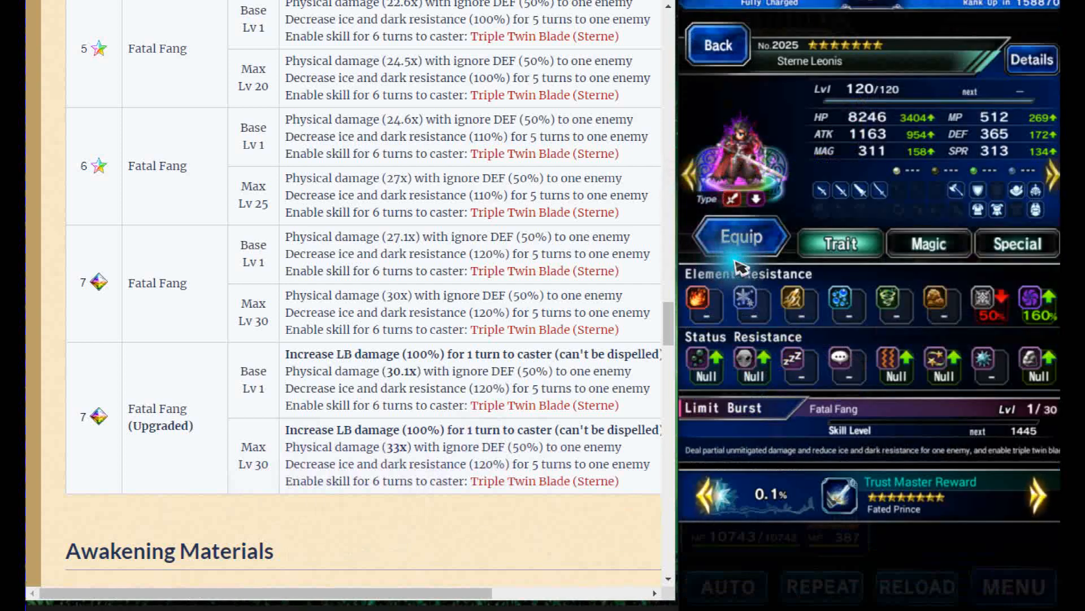
Back out of the unit details to the Abominable Wooden Soldier battle.
click(738, 236)
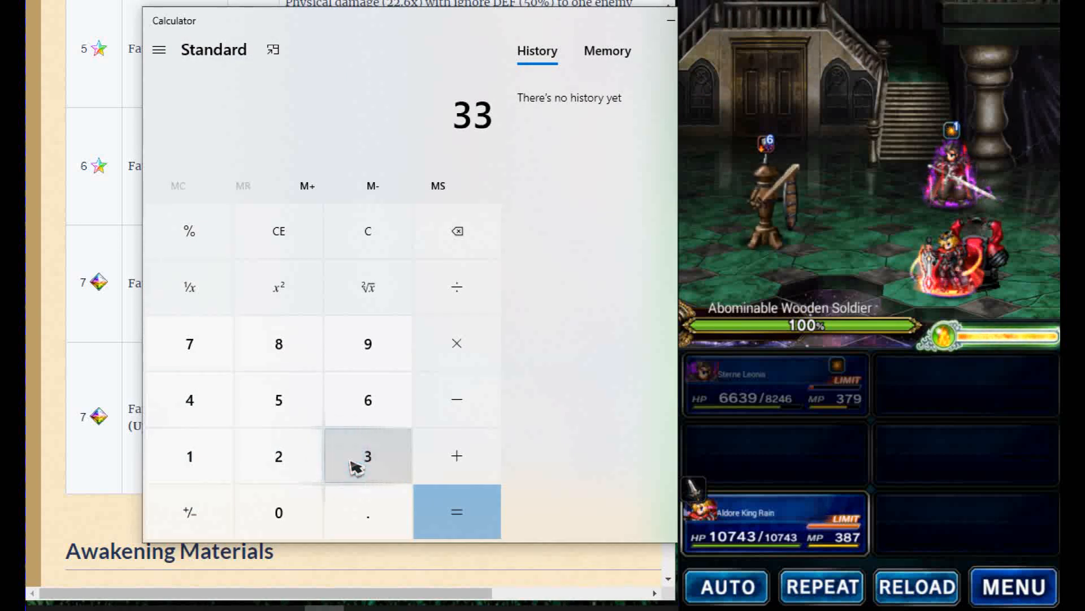
Compute 33 × 2 = 66, add 165 for 231, then start multiplying by 2.
click(455, 343)
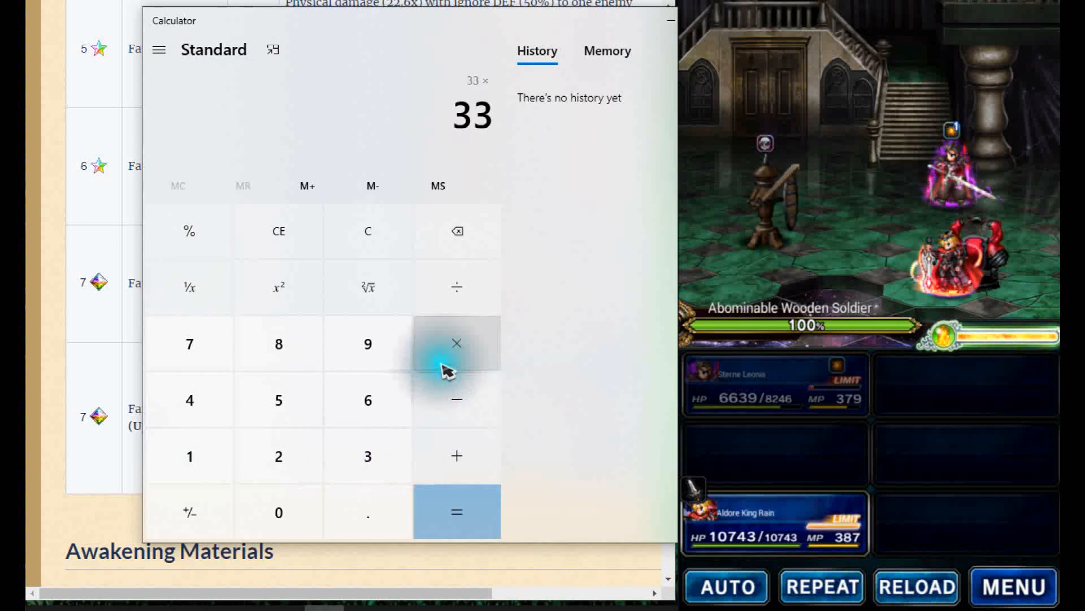
click(456, 511)
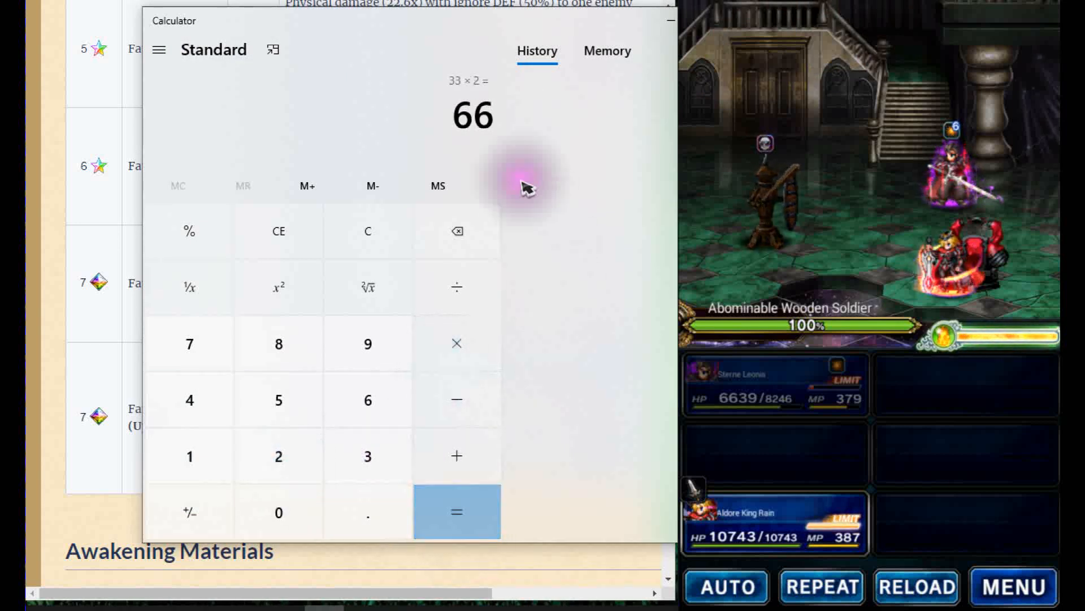
mouse_move(498, 349)
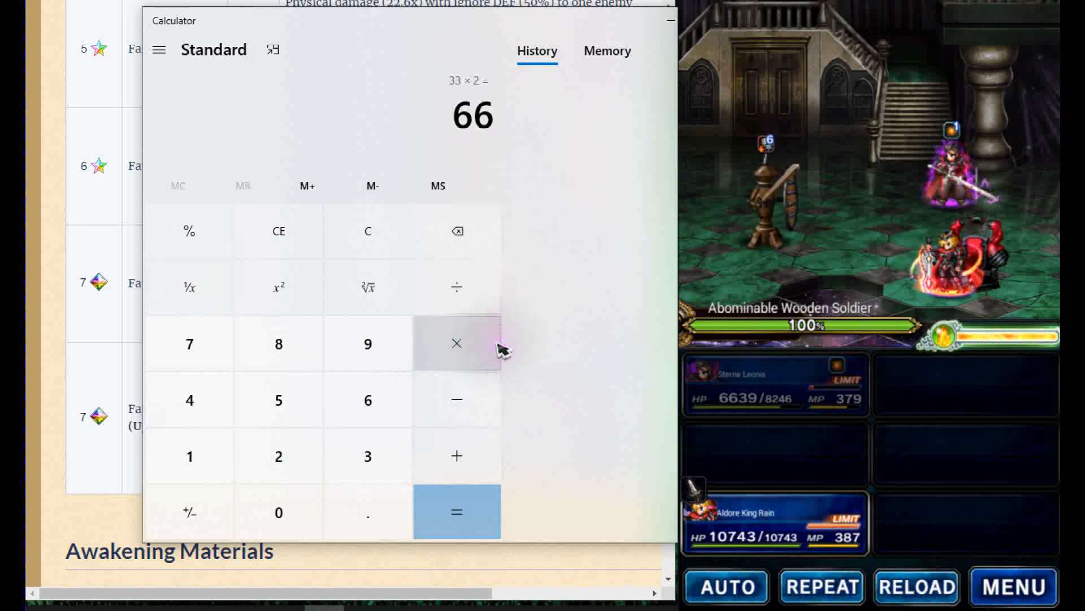
click(279, 456)
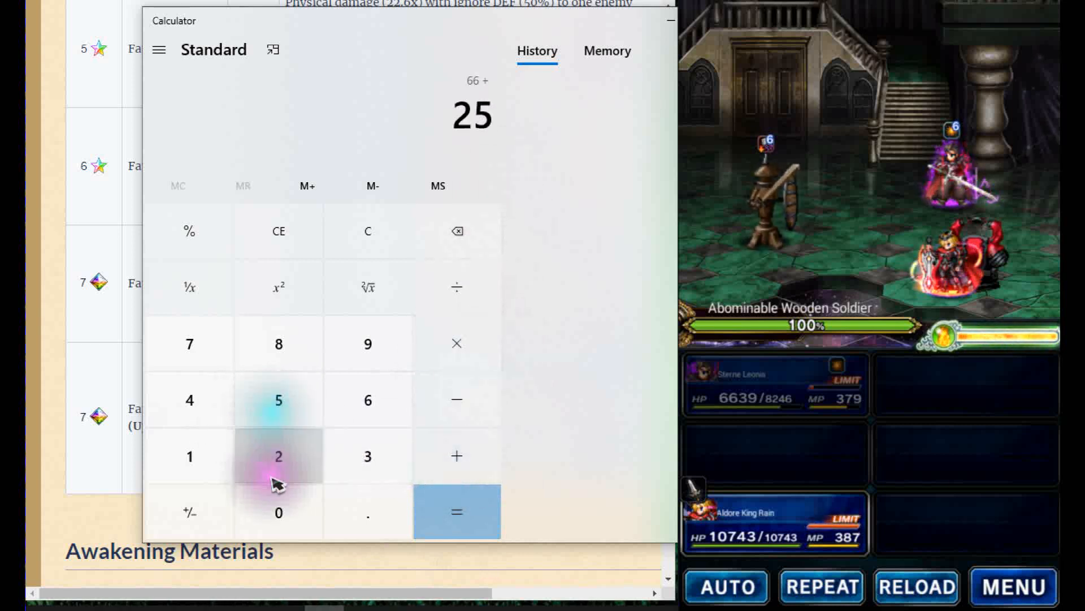
click(456, 511)
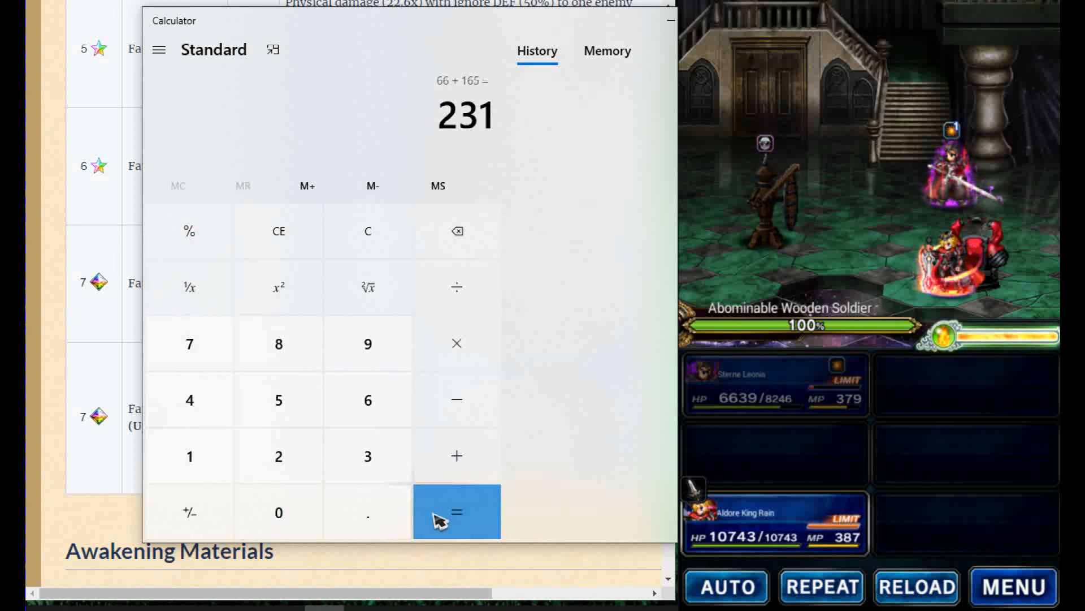
mouse_move(504, 159)
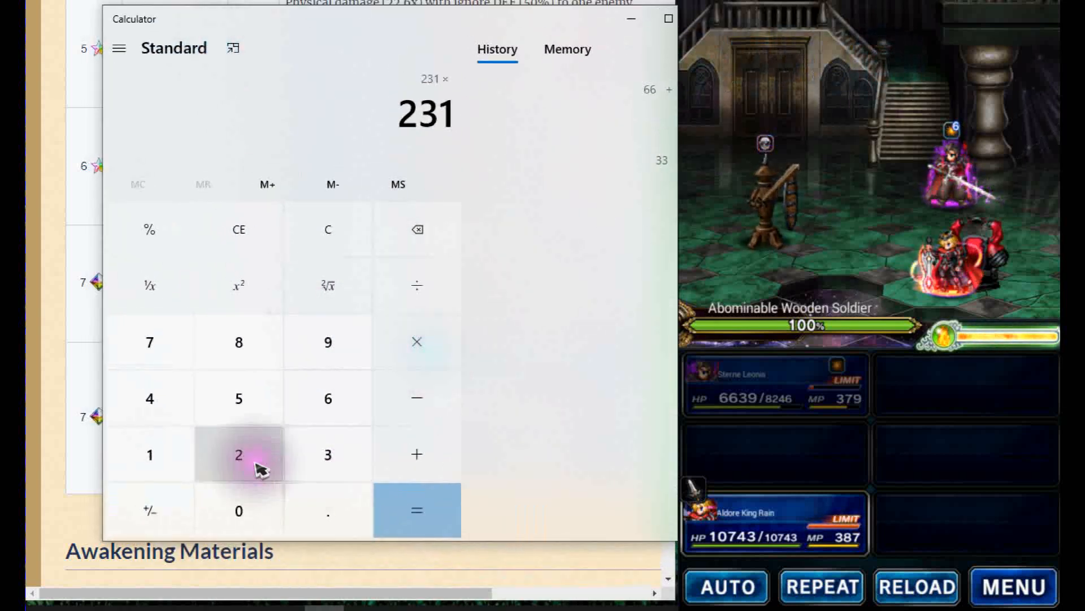
click(416, 510)
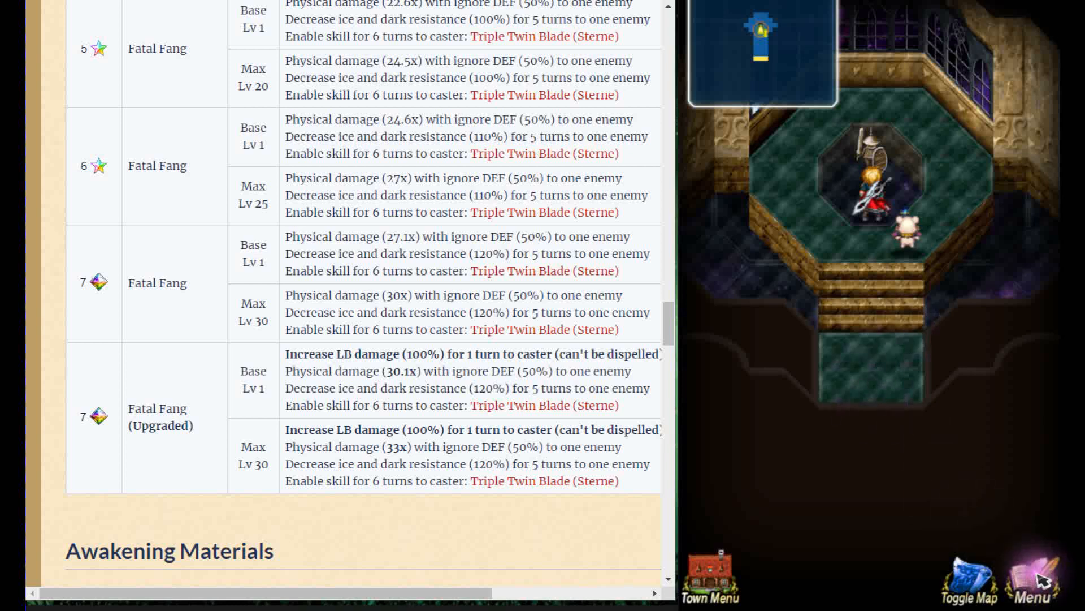
Load the SLOT #17 (TEST) party of Sterne Leonis, Rain, Xon and Mont from the menu.
click(1032, 579)
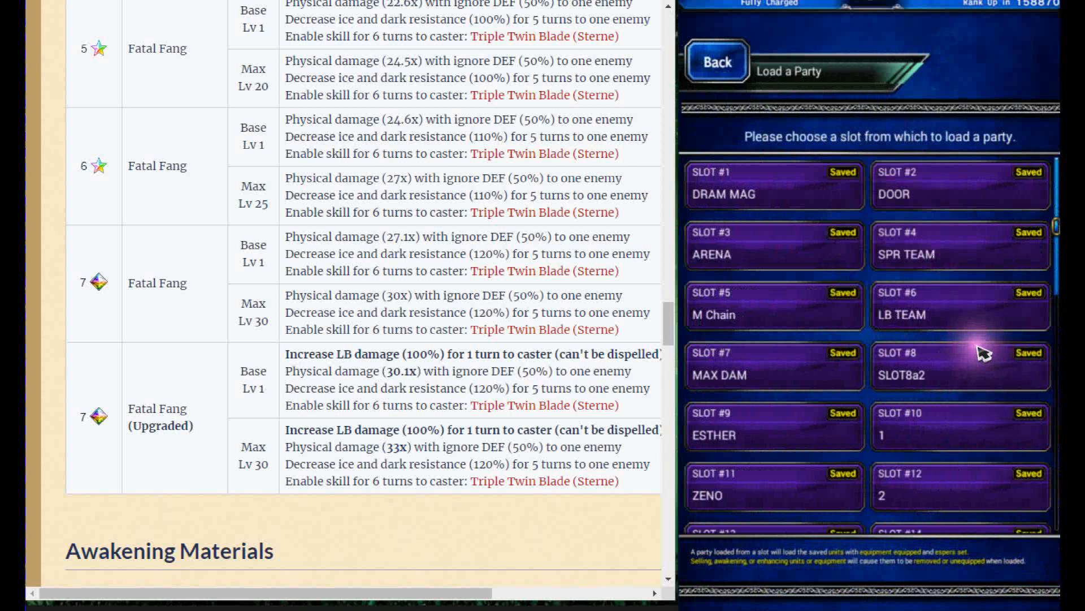
scroll(down, 3)
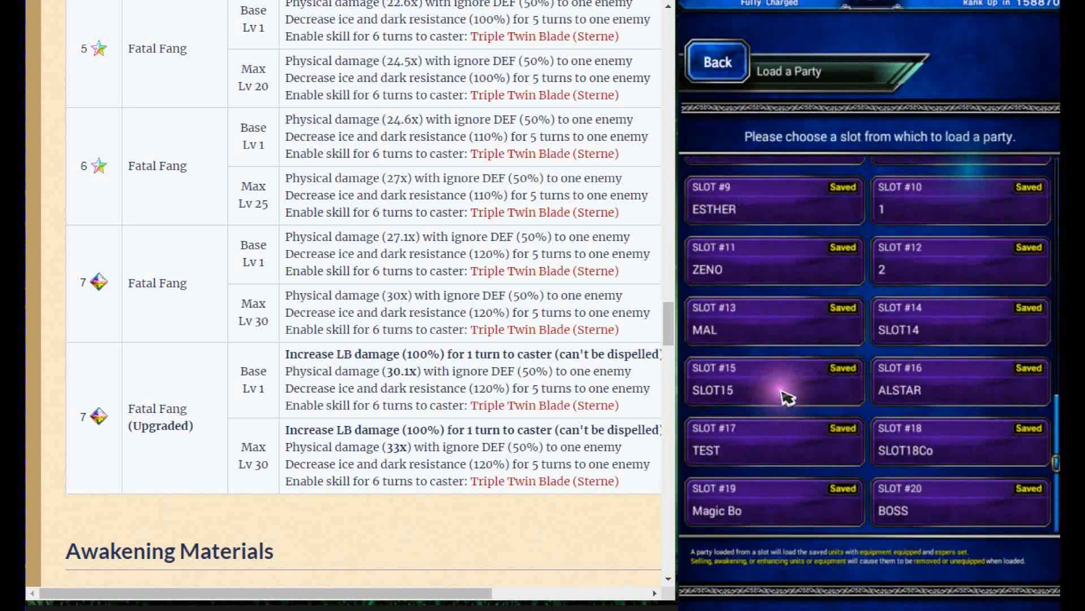
click(774, 441)
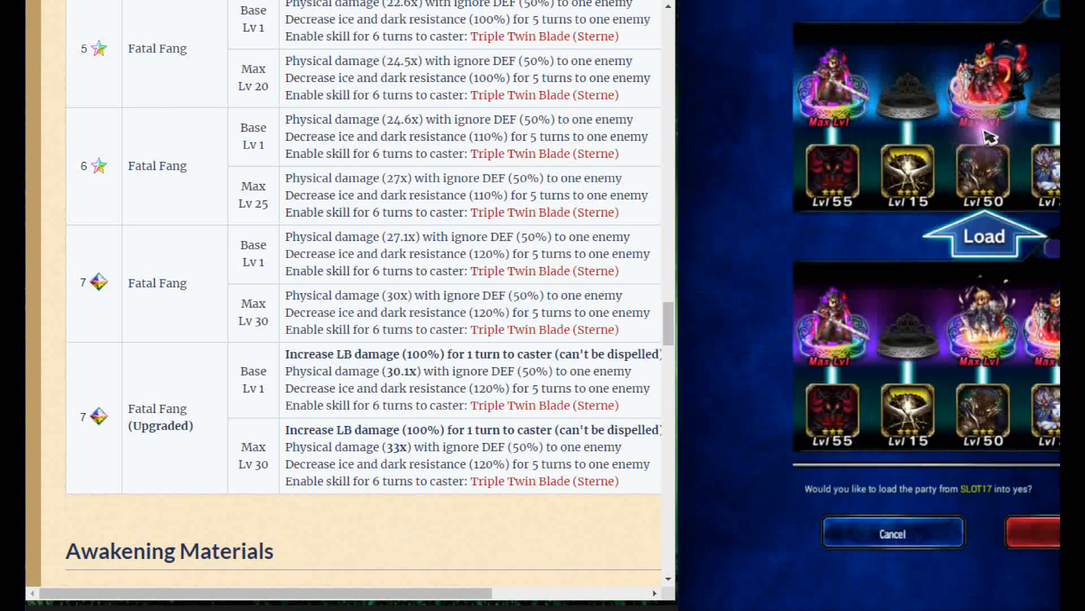
click(1045, 531)
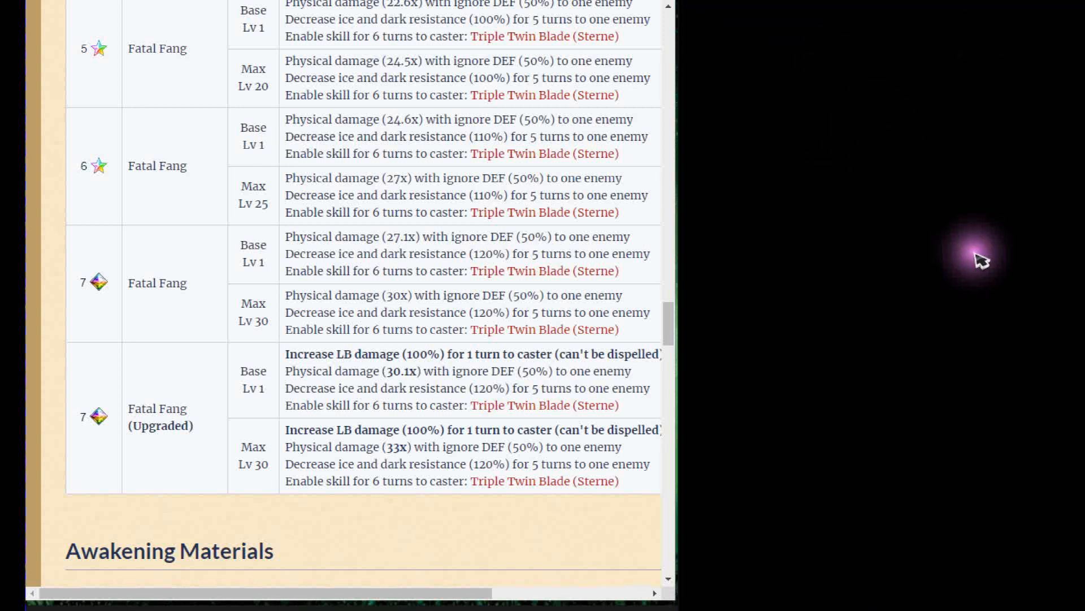
mouse_move(946, 252)
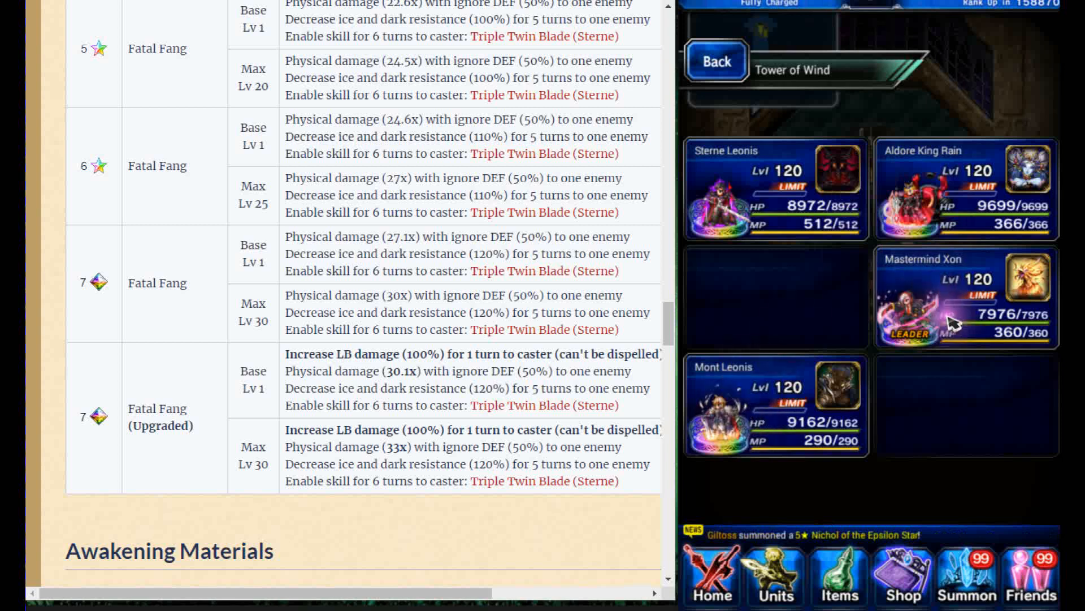
mouse_move(894, 291)
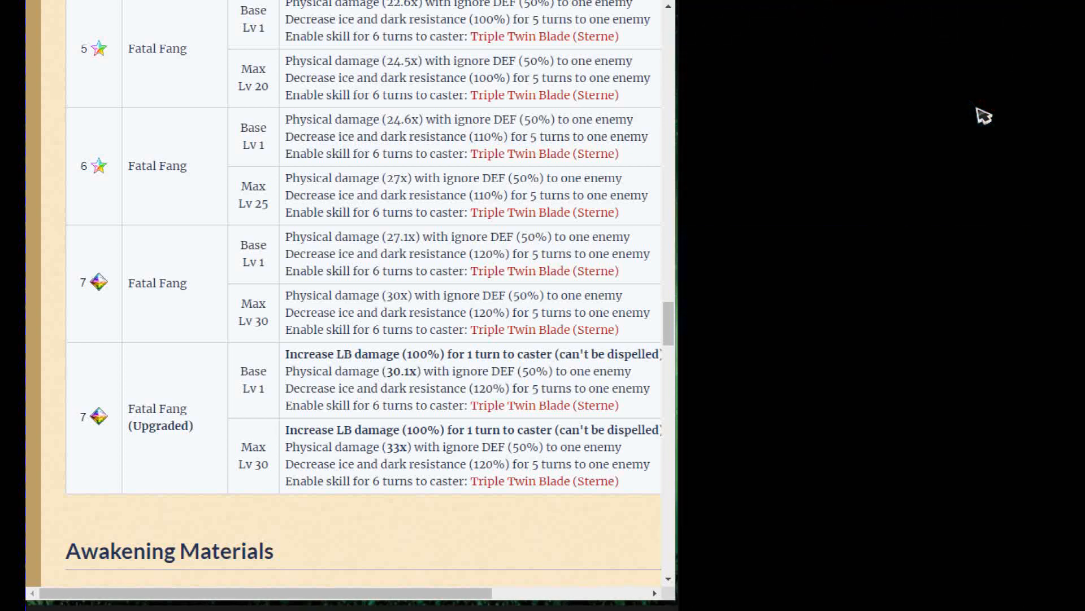
Start the Abominable Wooden Soldier battle with the newly loaded party.
click(803, 453)
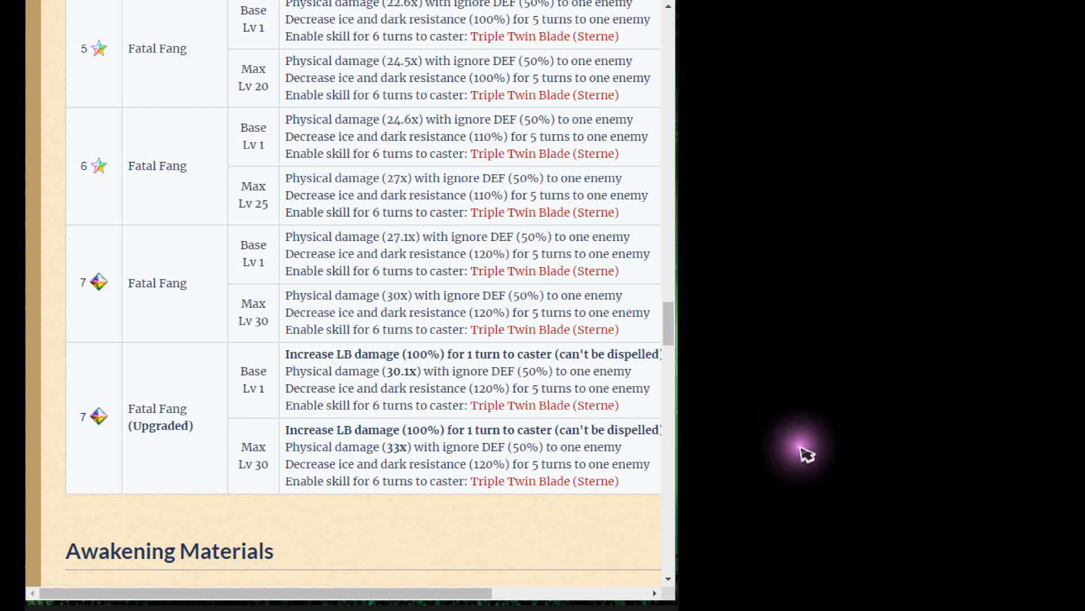
mouse_move(793, 383)
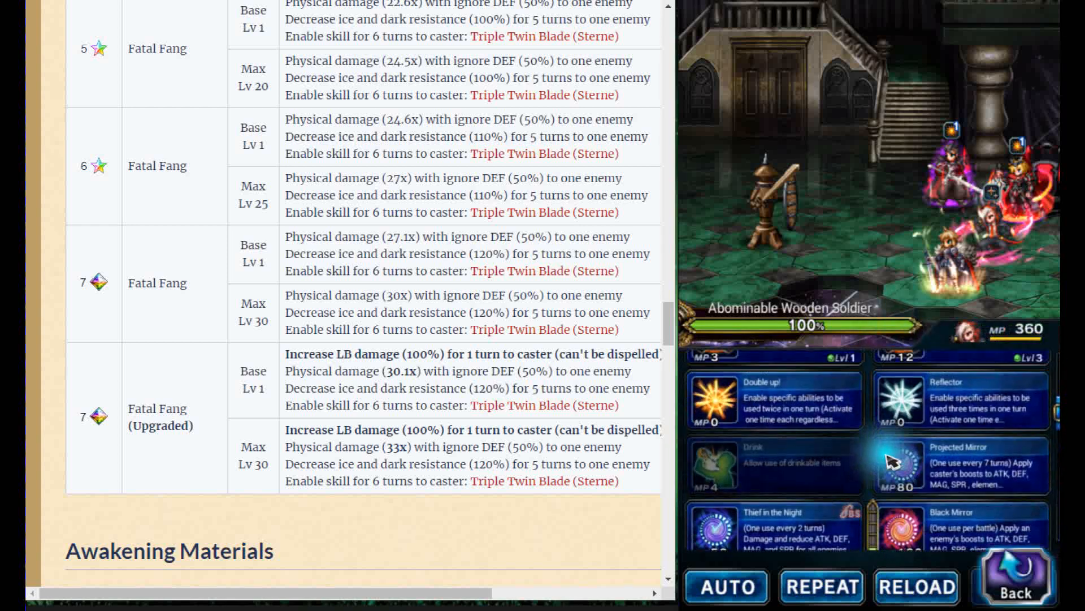
Scroll through Mastermind Xon's abilities, then look over Mont Leonis's ability list.
scroll(down, 3)
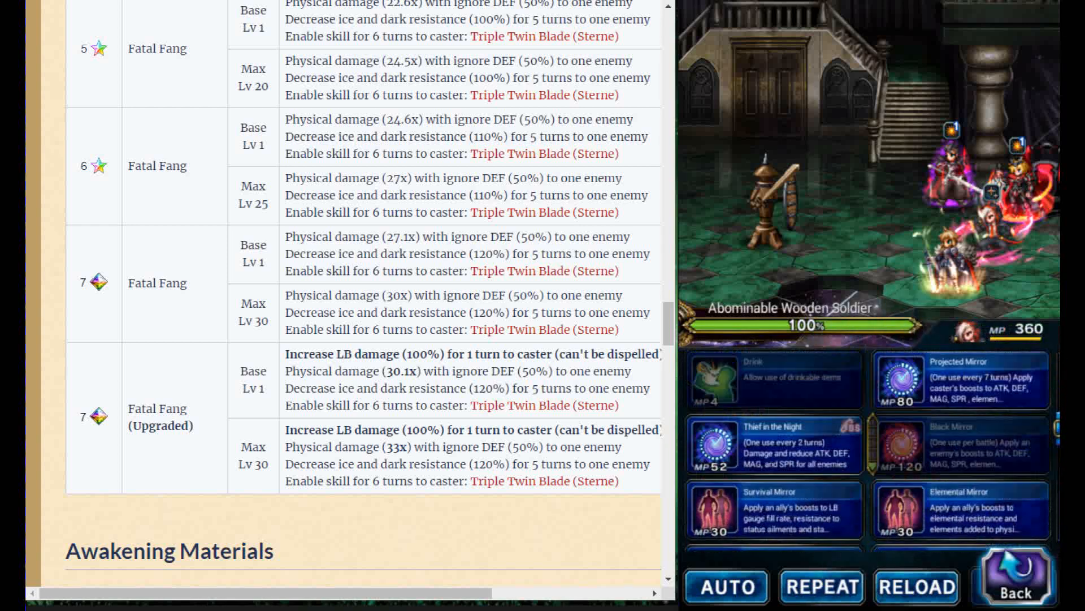
scroll(down, 3)
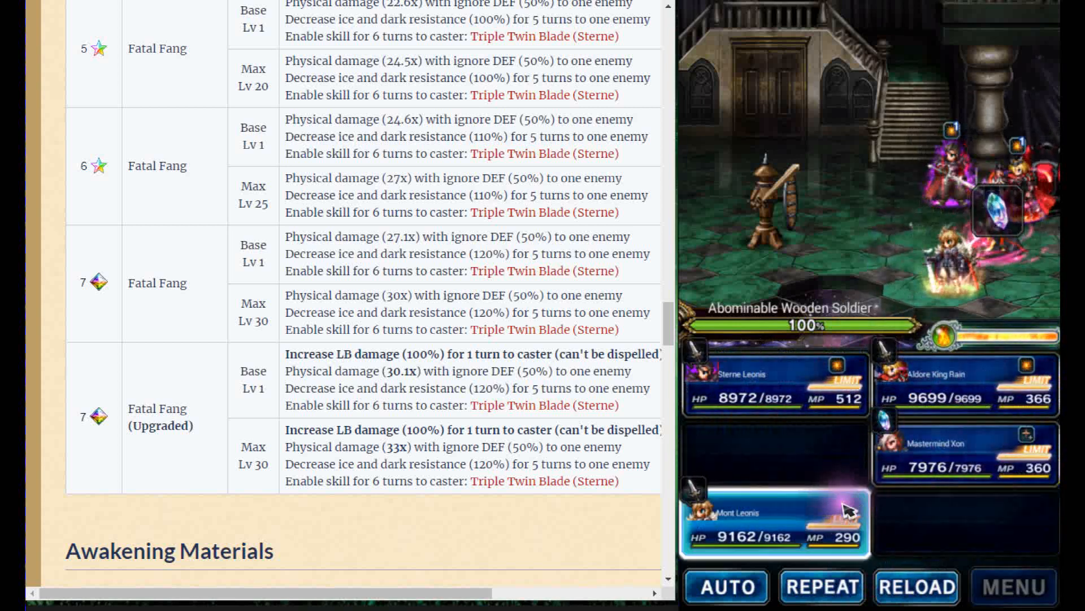
click(773, 522)
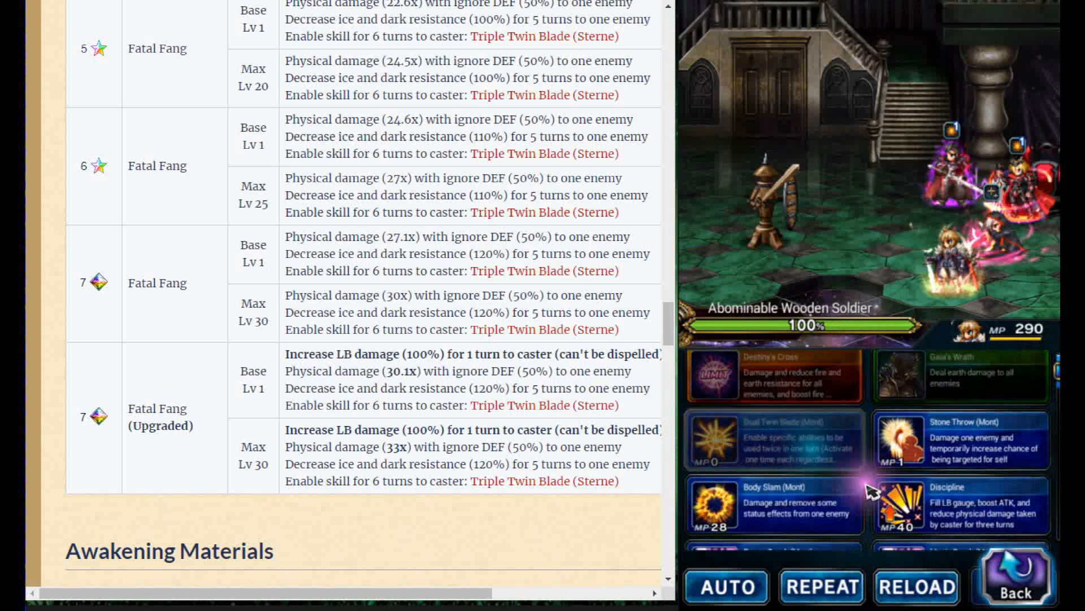
scroll(down, 3)
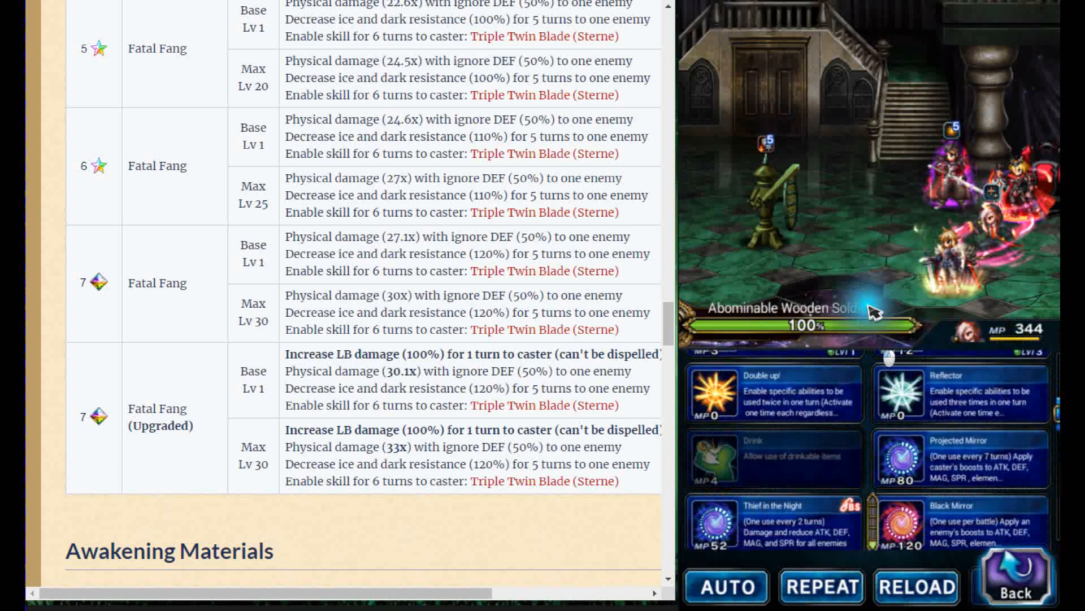
Queue Aldore King Rain's and Mastermind Xon's actions, then bring up Sterne Leonis's ability list.
scroll(down, 3)
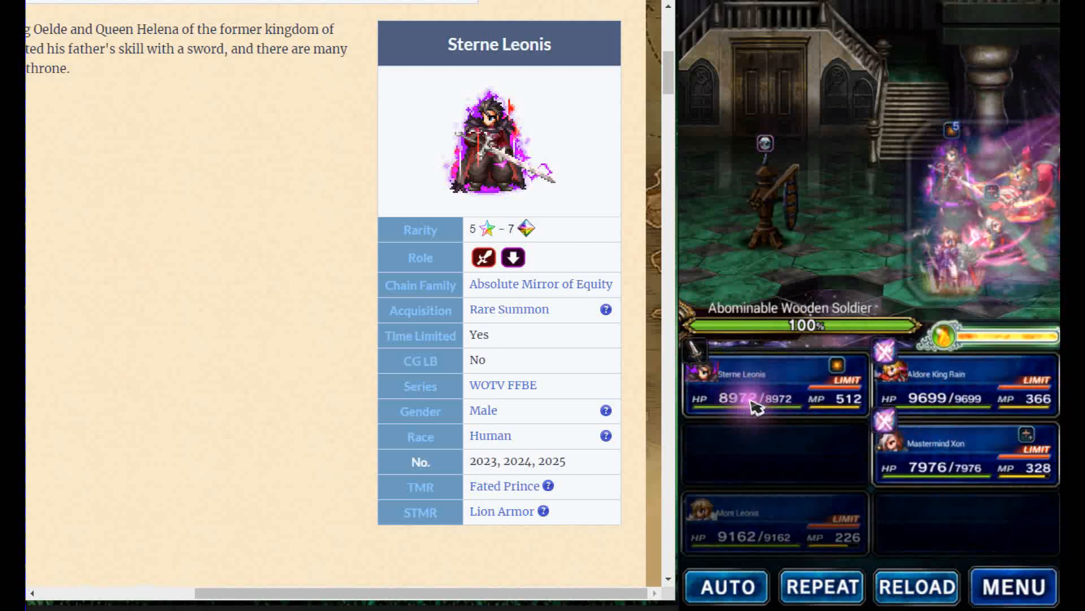
click(730, 383)
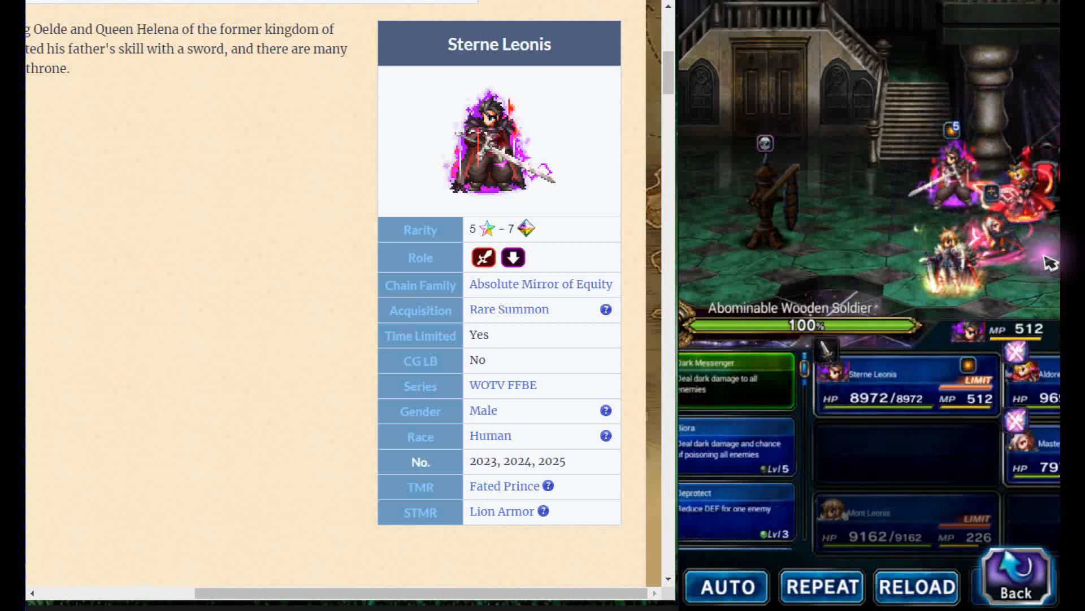